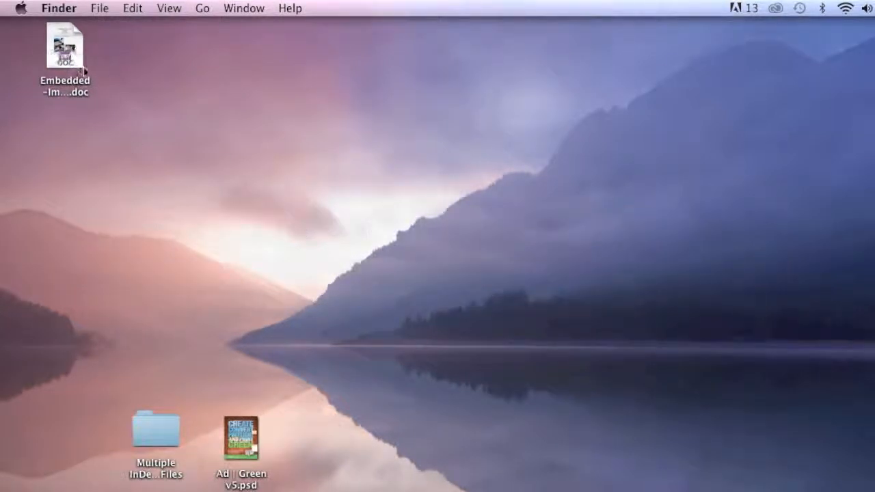
# - Move Embedded-Images-Test-PDF2DTP.doc to the desktop centre and launch it in Microsoft Word
pyautogui.moveTo(66, 46); pyautogui.dragTo(367, 152)
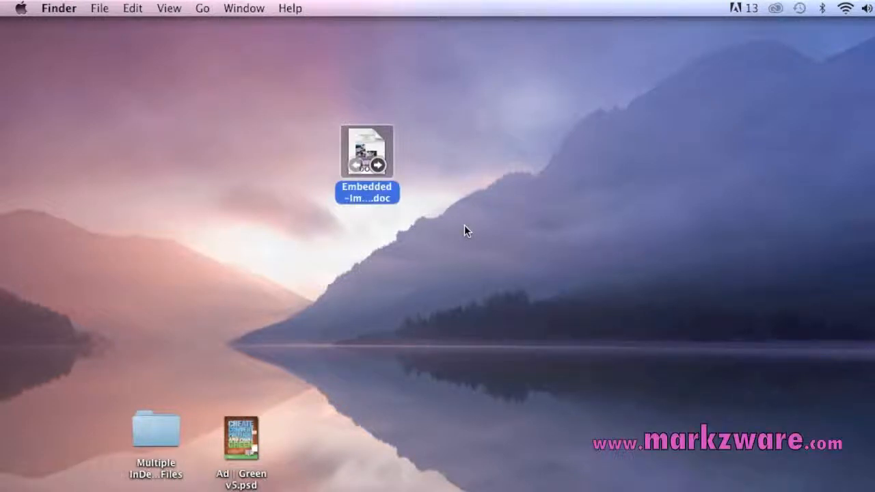
pyautogui.moveTo(386, 124)
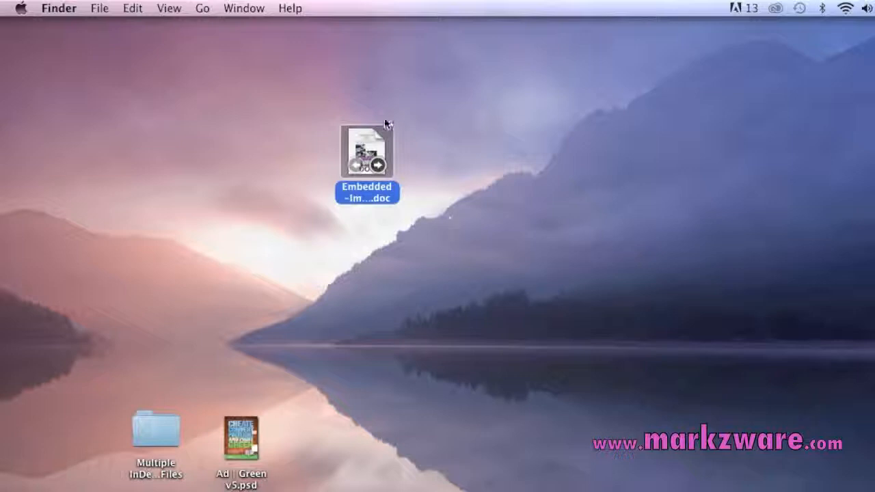
pyautogui.doubleClick(366, 152)
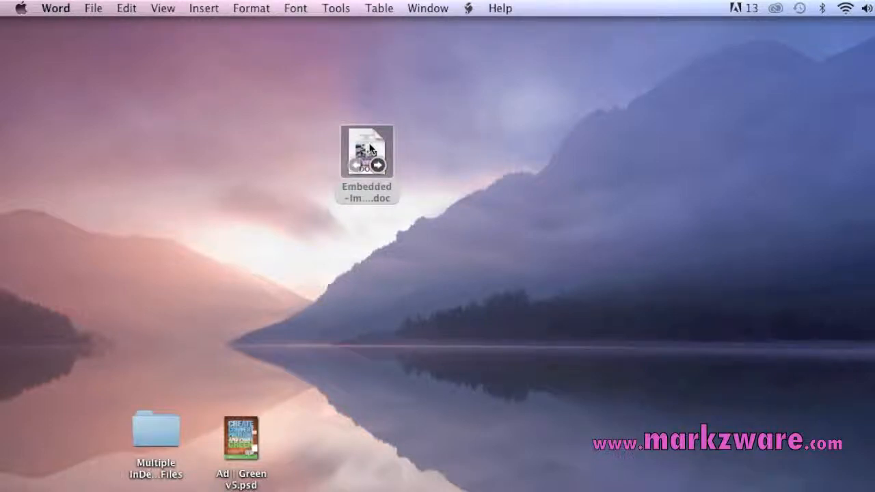
# - Review the opened test document's headline, body text and three embedded images including the PDF2DTP logo
pyautogui.doubleClick(367, 151)
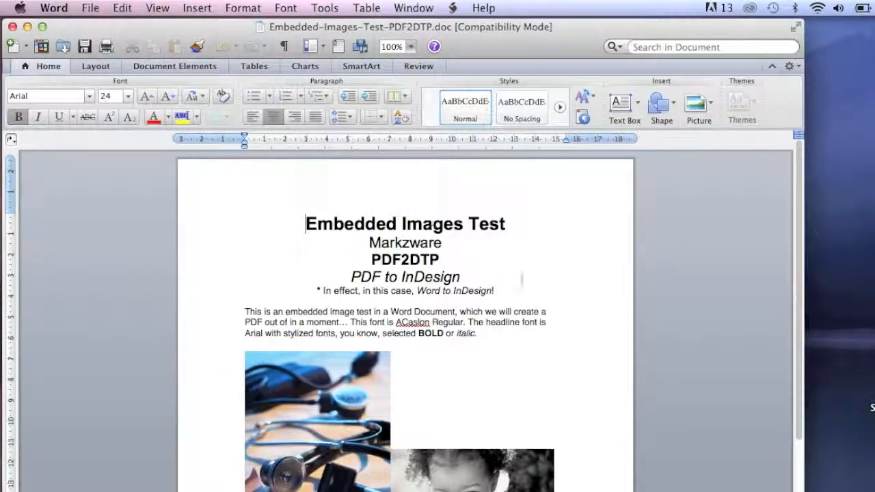
pyautogui.moveTo(522, 282)
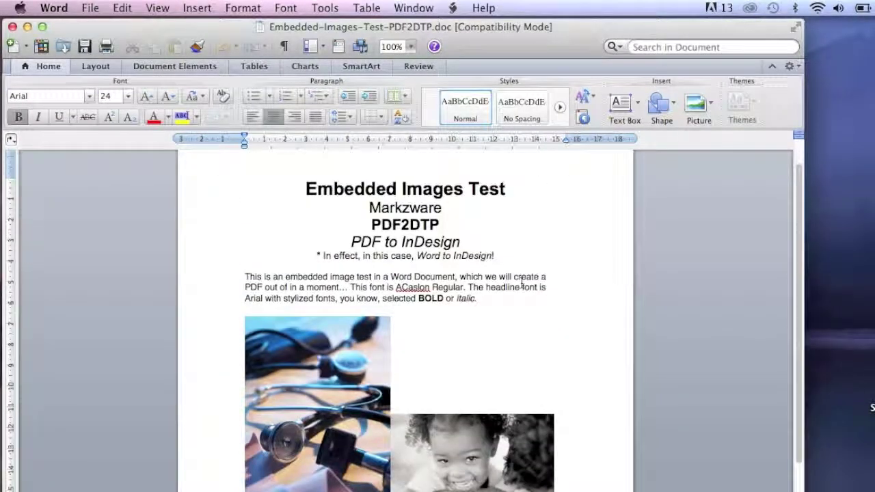
pyautogui.click(306, 188)
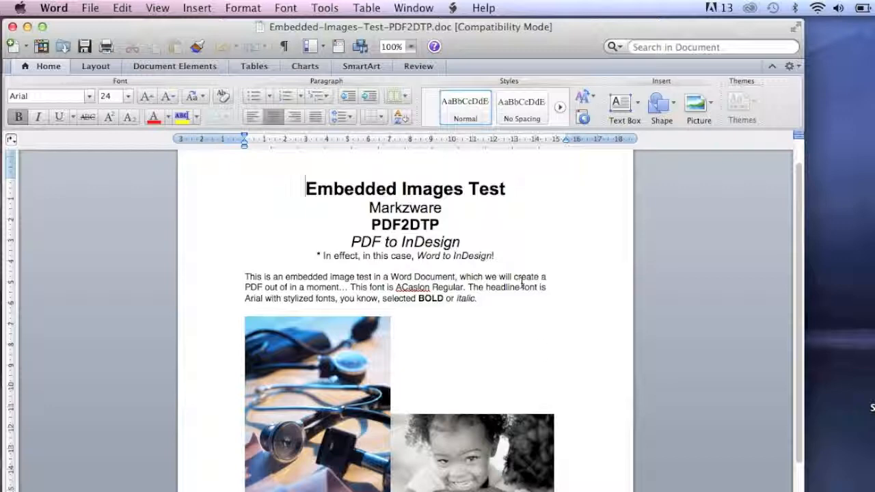
pyautogui.scroll(-3)
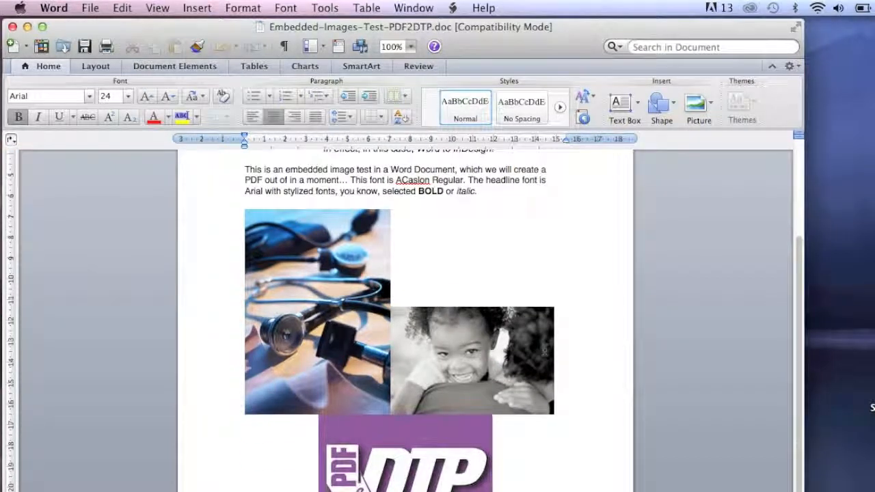
pyautogui.scroll(3)
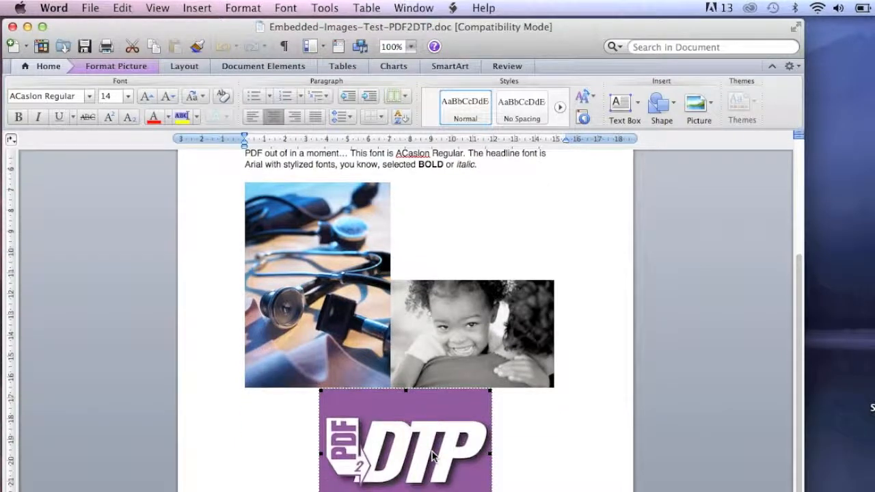
pyautogui.scroll(3)
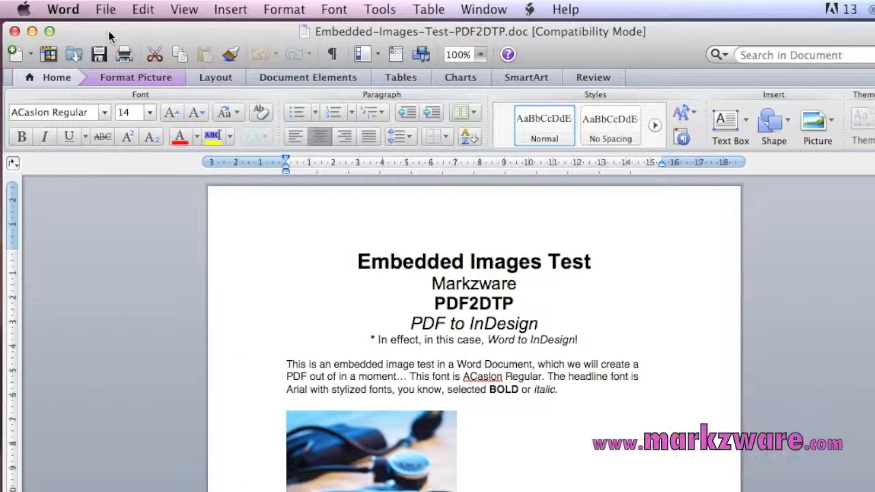
pyautogui.moveTo(107, 5)
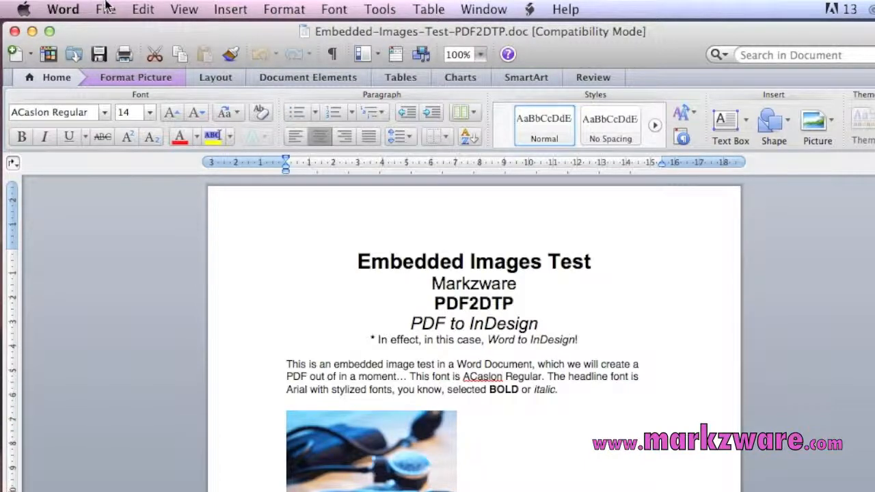
# - Save the document as Embedded-Images-Test-PDF2DTP.pdf on the Desktop via Save As with Format PDF
pyautogui.click(104, 8)
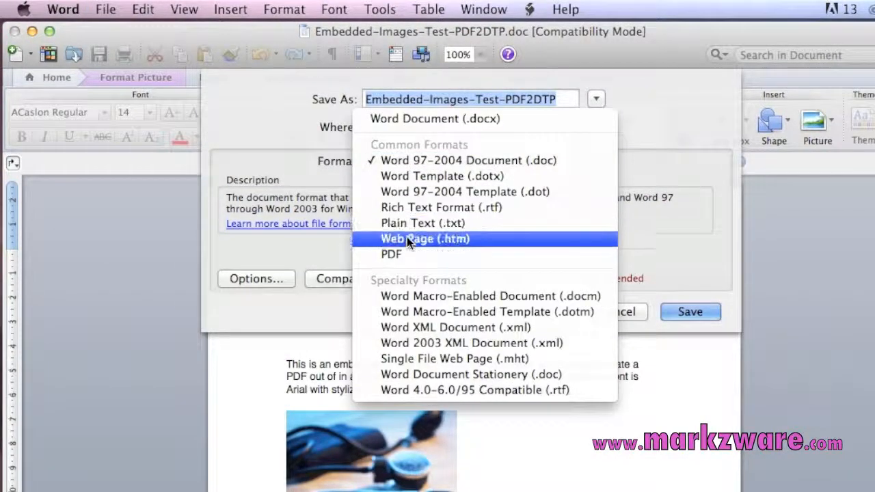
pyautogui.click(391, 255)
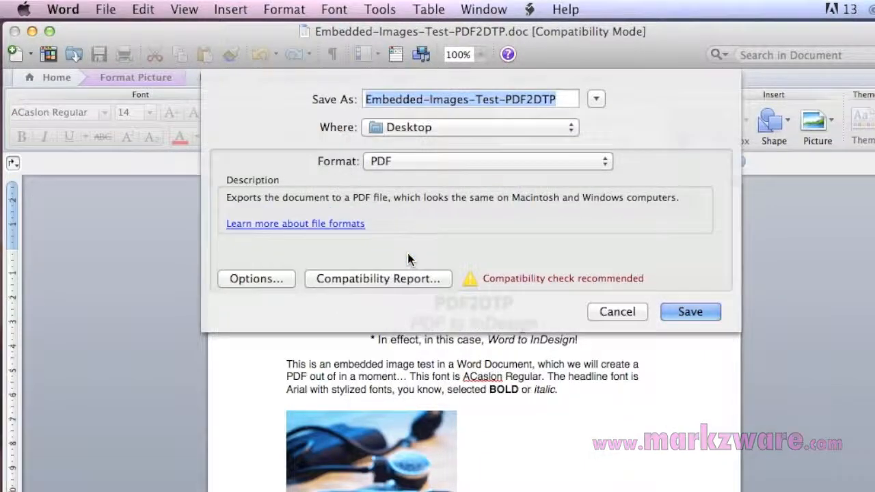
pyautogui.moveTo(554, 116)
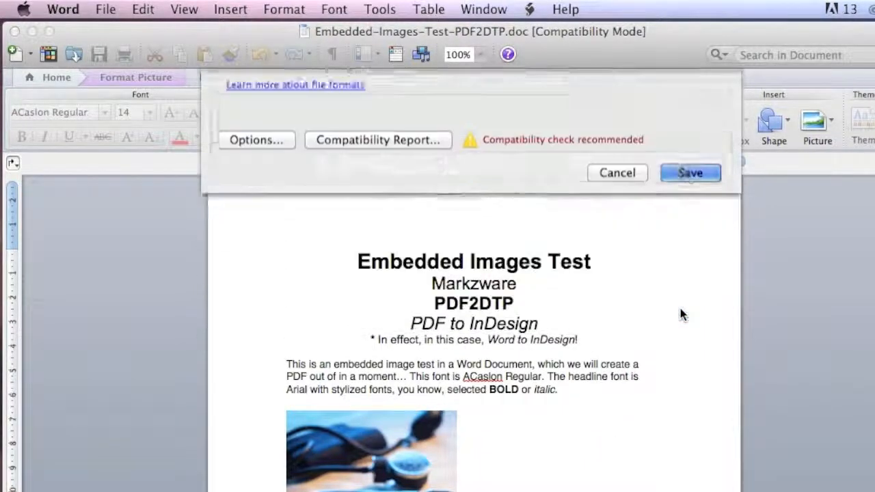
pyautogui.click(689, 172)
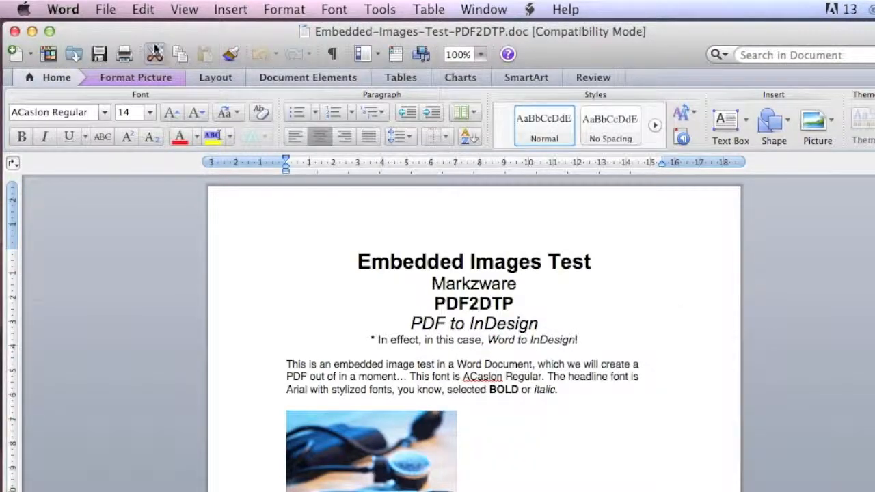
pyautogui.moveTo(82, 14)
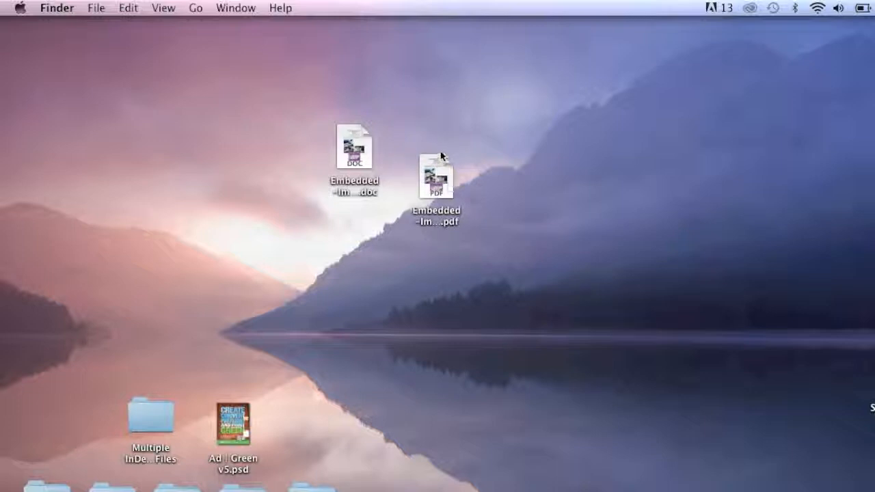
# - View the exported PDF in Preview to confirm its text and images, then close the window
pyautogui.doubleClick(435, 178)
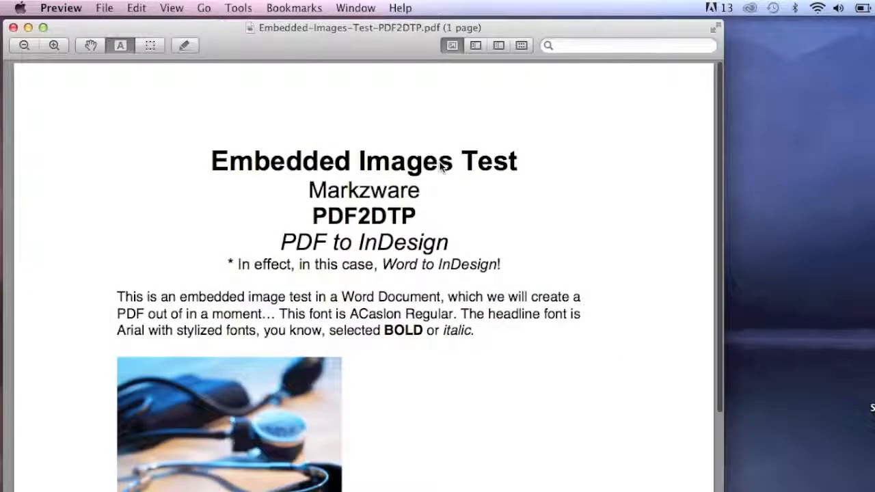
pyautogui.scroll(-3)
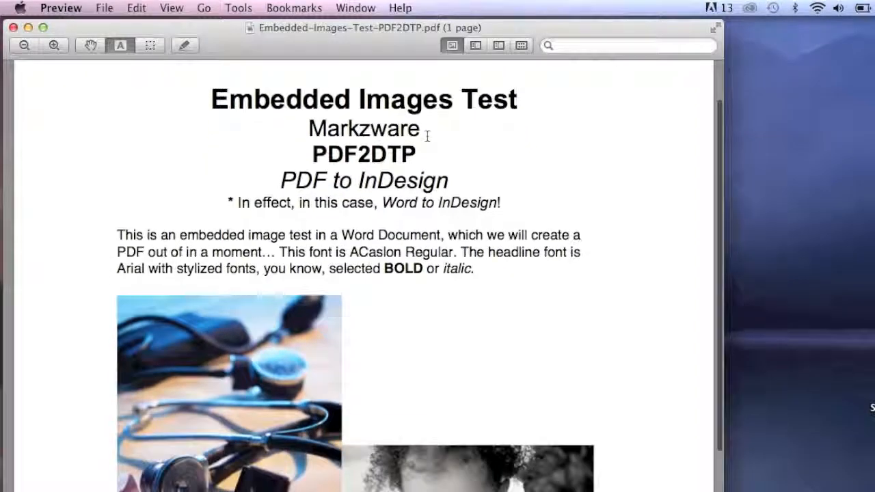
pyautogui.scroll(-3)
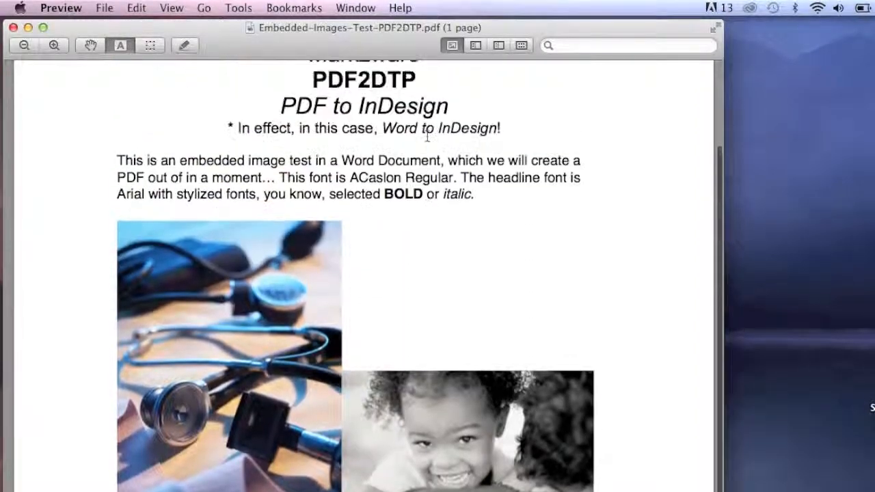
pyautogui.scroll(-3)
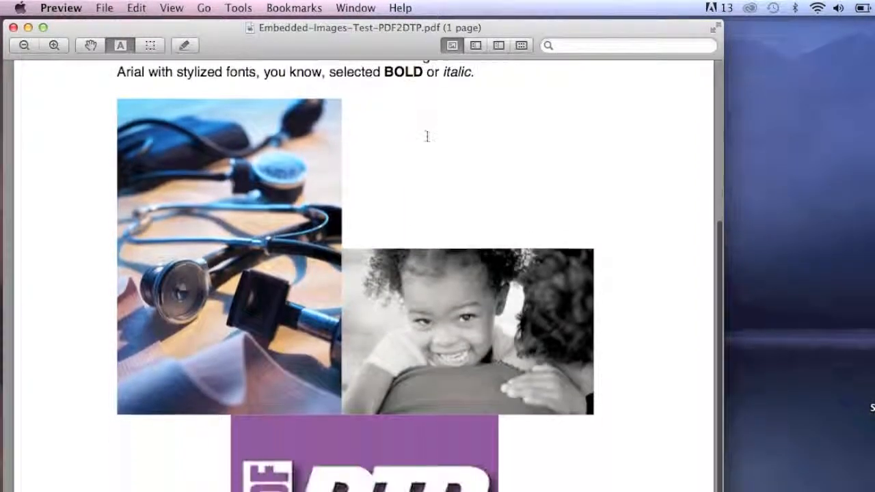
pyautogui.scroll(3)
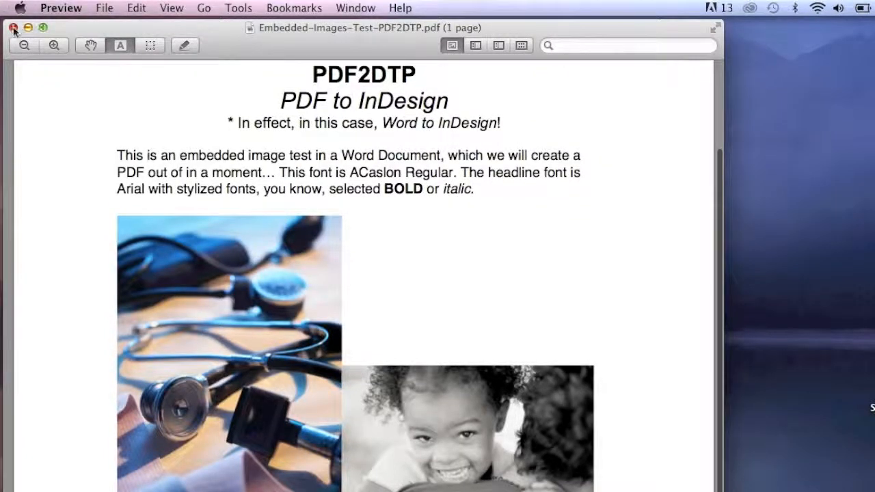
pyautogui.click(13, 27)
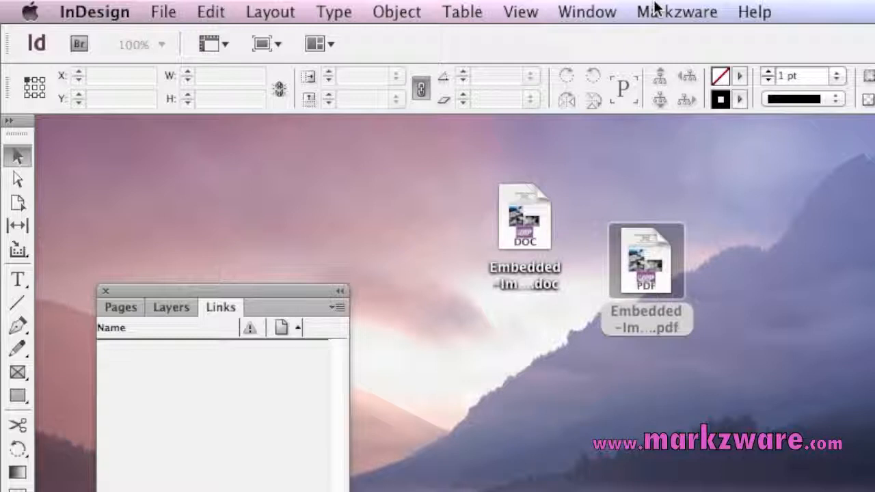
# - Start Markzware PDF2DTP Convert PDF and choose Embedded-Images-Test-PDF2DTP.pdf from the Desktop
pyautogui.click(675, 11)
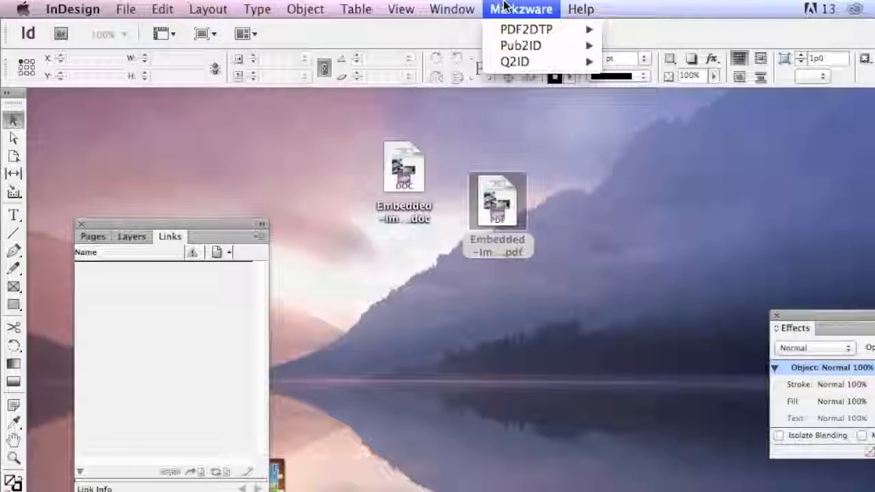
pyautogui.moveTo(514, 62)
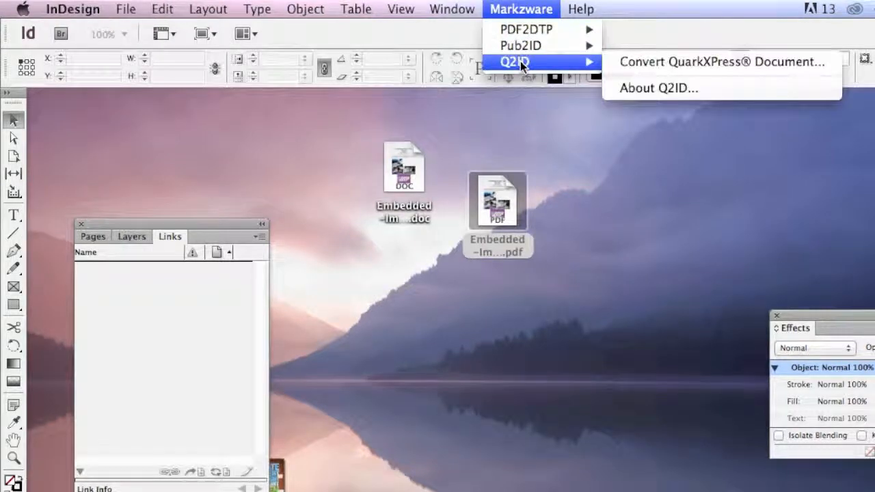
pyautogui.moveTo(526, 30)
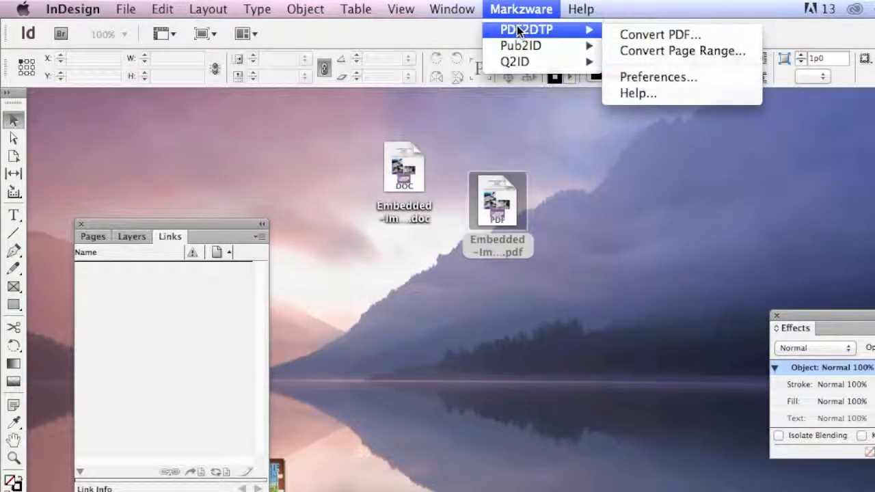
pyautogui.click(659, 36)
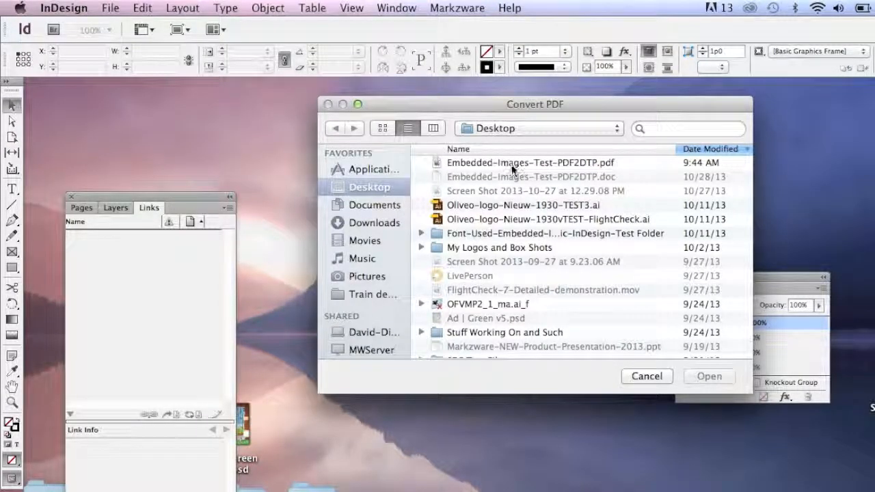
pyautogui.click(533, 163)
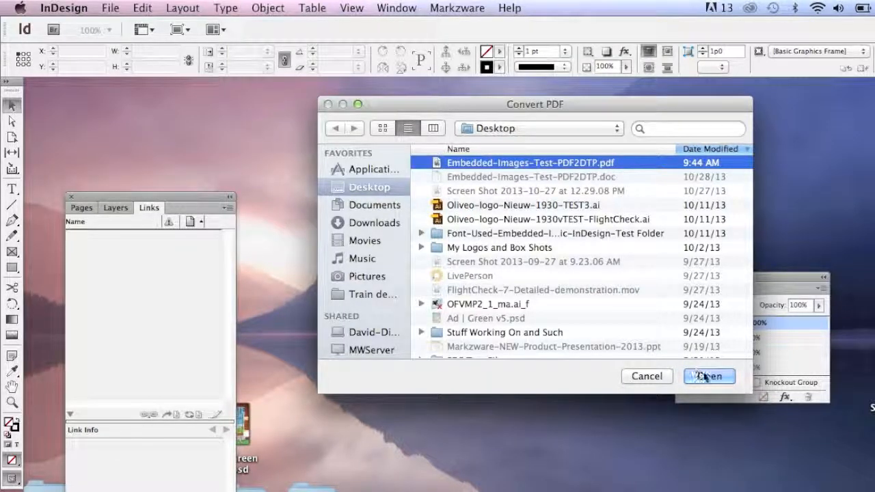
# - Convert the chosen PDF into Embedded-Images-Test-PDF2DTP.indd with text and three linked images
pyautogui.click(709, 377)
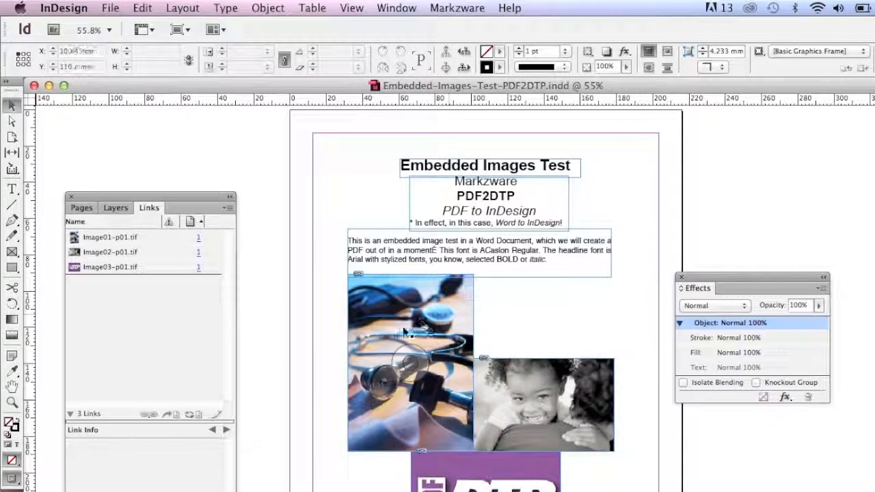
# - Check Link Info for Image01, Image02 and Image03 TIFFs: RGB format, size and resolution
pyautogui.click(109, 238)
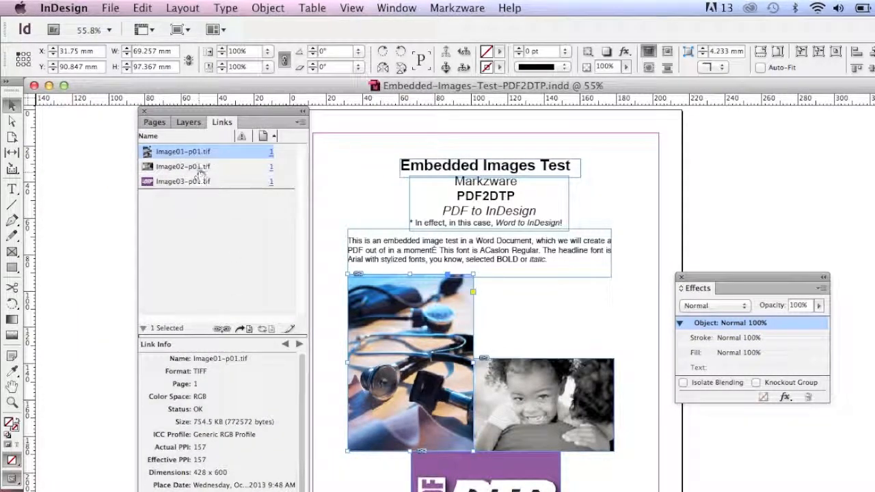
pyautogui.click(184, 167)
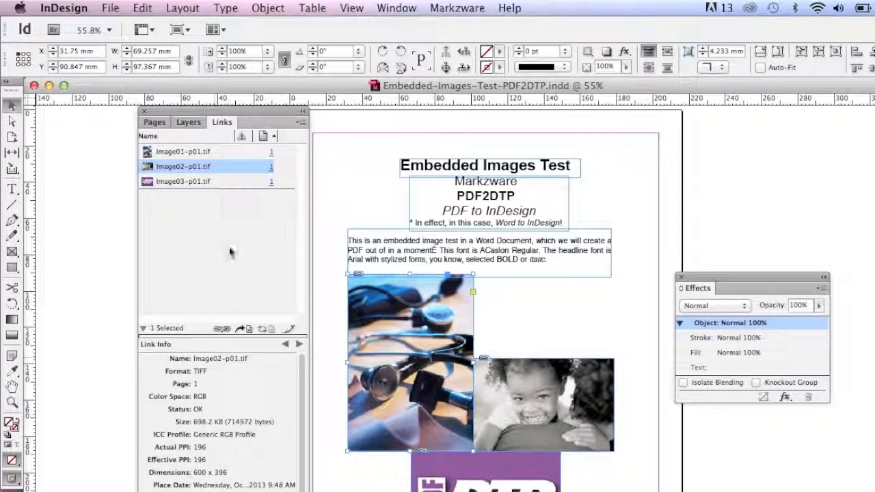
pyautogui.click(183, 180)
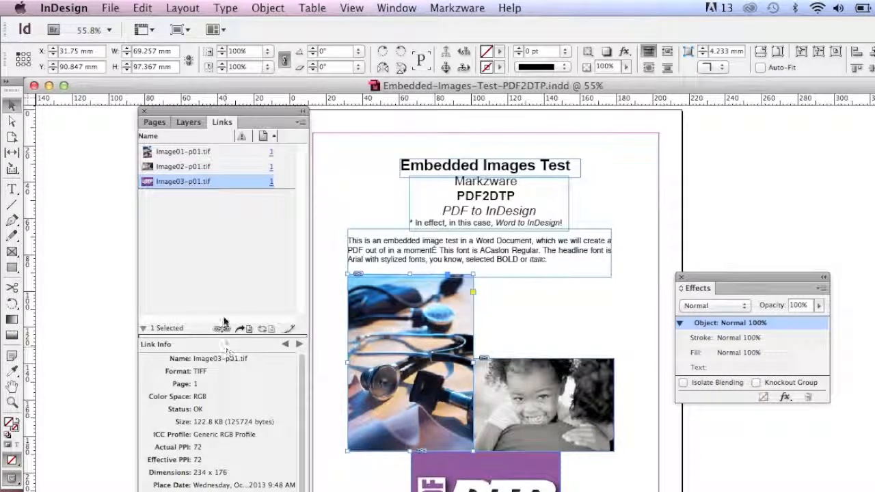
pyautogui.click(184, 150)
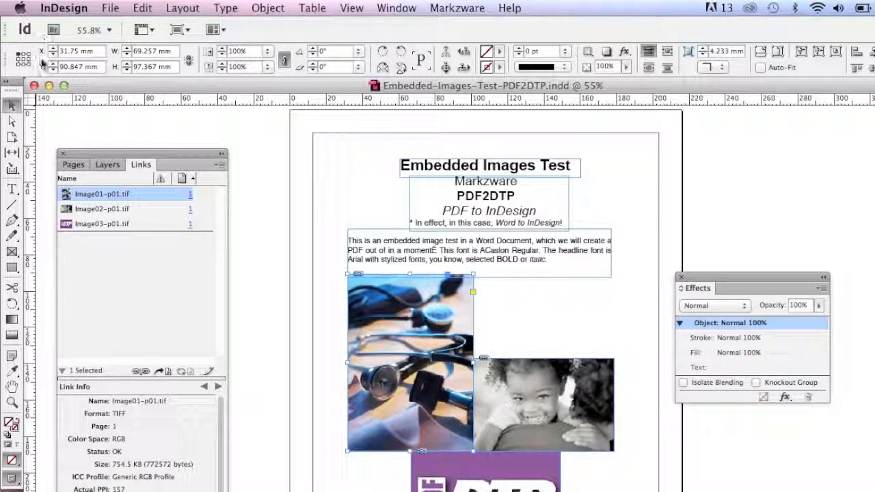
# - Close the converted InDesign document and return to the Finder desktop
pyautogui.click(33, 84)
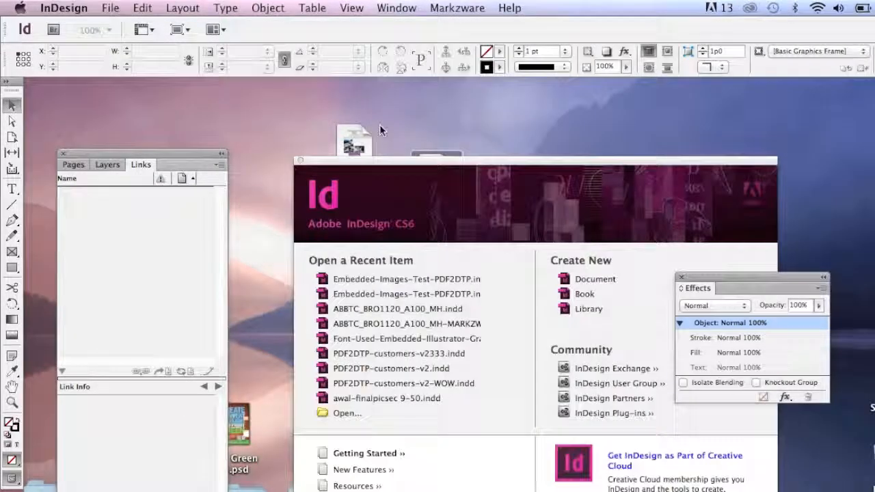
pyautogui.moveTo(298, 160)
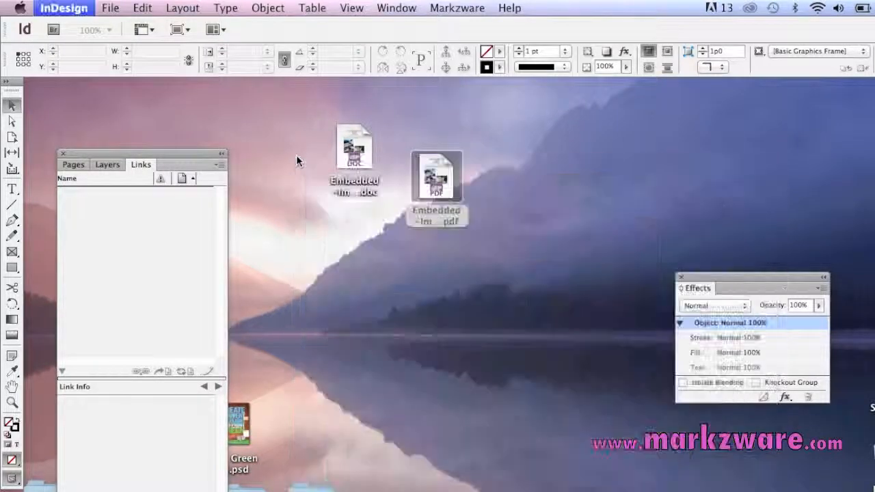
pyautogui.click(436, 176)
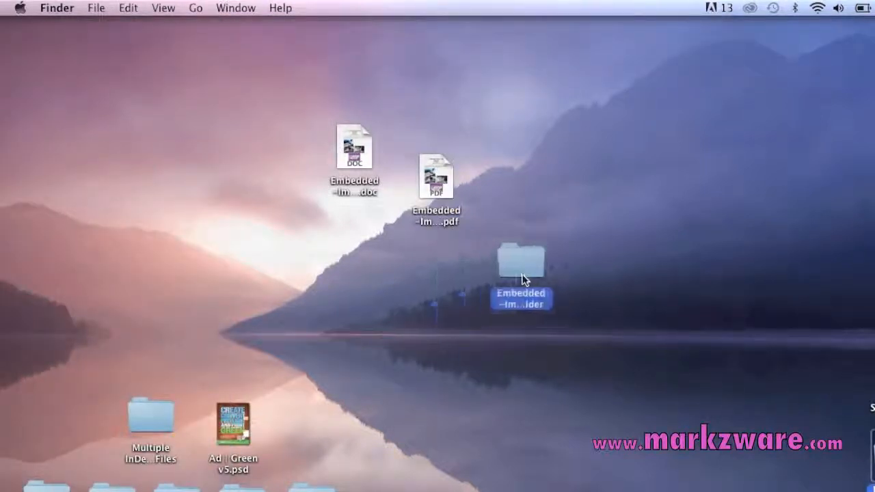
# - Place the output folder beside the PDF, open it and select the .indd file among the three TIFFs
pyautogui.moveTo(523, 267); pyautogui.dragTo(526, 170)
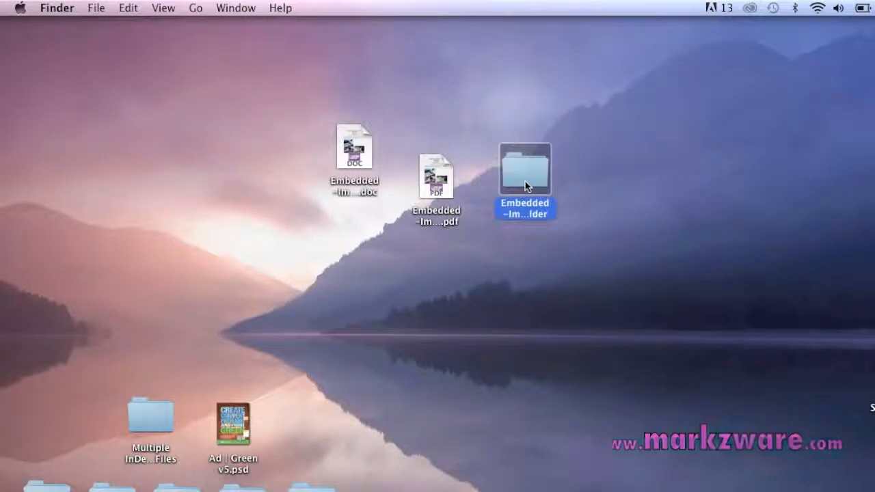
pyautogui.doubleClick(525, 169)
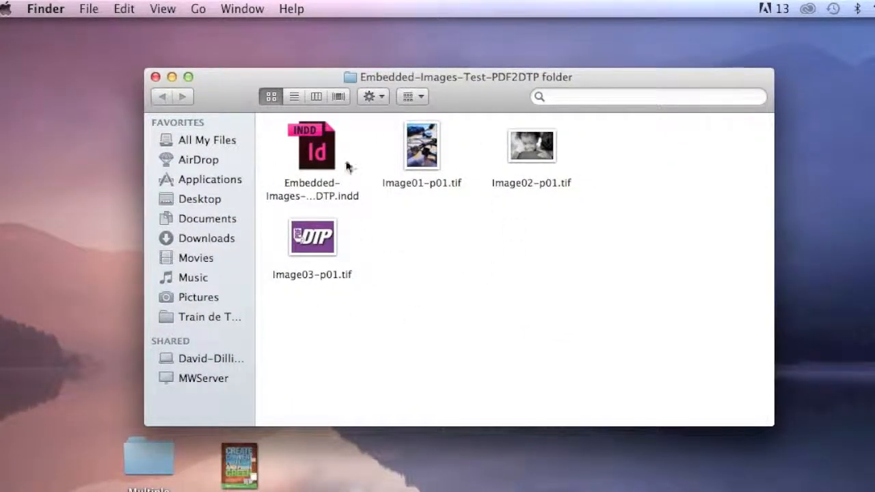
pyautogui.moveTo(322, 136)
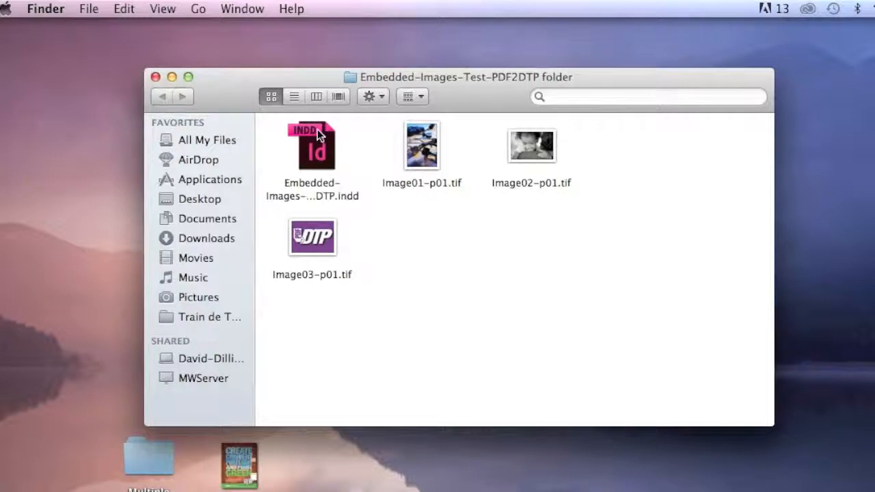
pyautogui.click(312, 145)
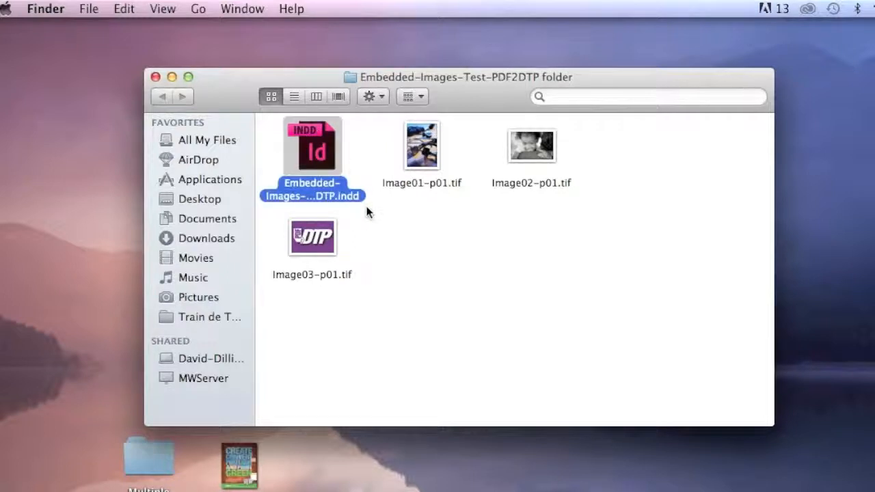
pyautogui.moveTo(383, 208)
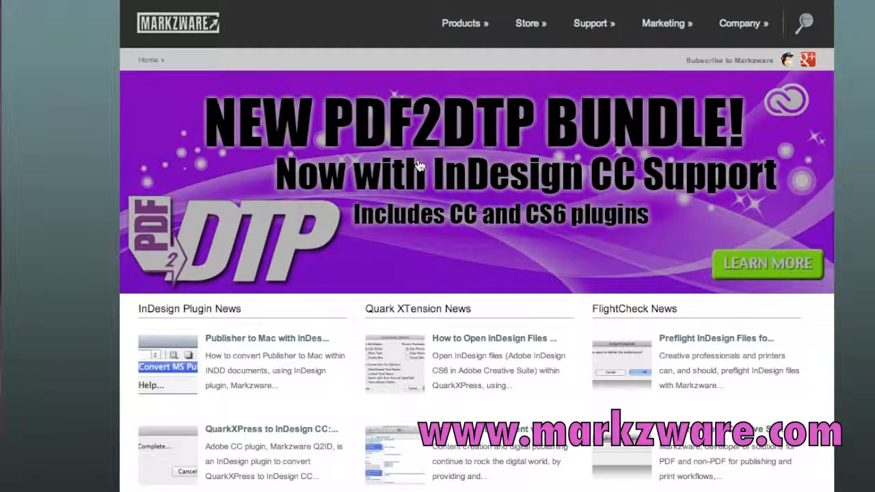
pyautogui.moveTo(418, 164)
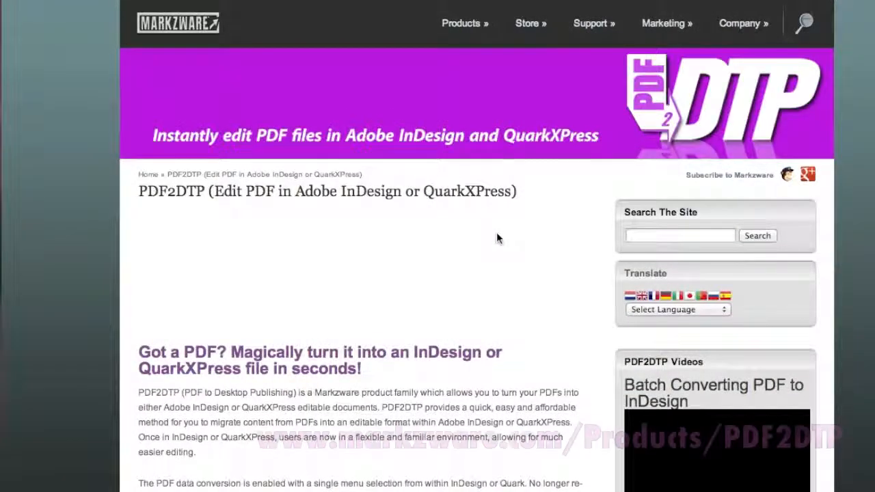
# - Scroll through the PDF2DTP product page's features, demo download, limitations and system requirements
pyautogui.scroll(-3)
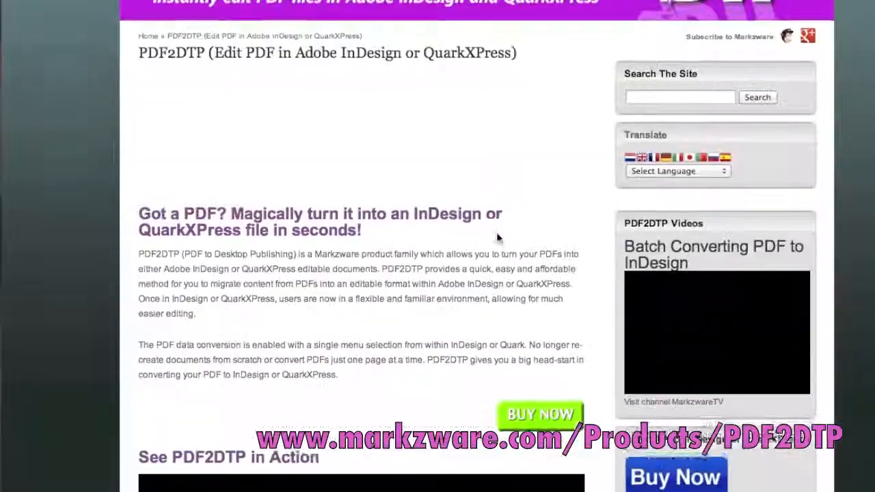
pyautogui.scroll(-3)
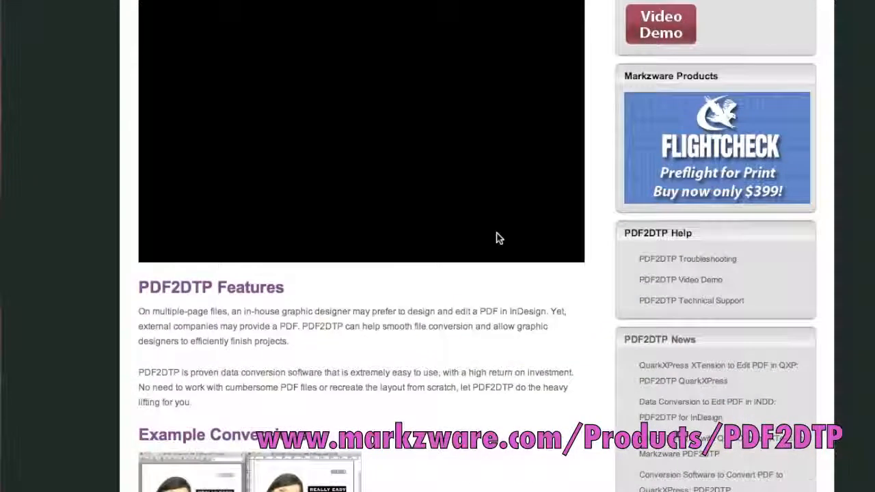
pyautogui.scroll(-3)
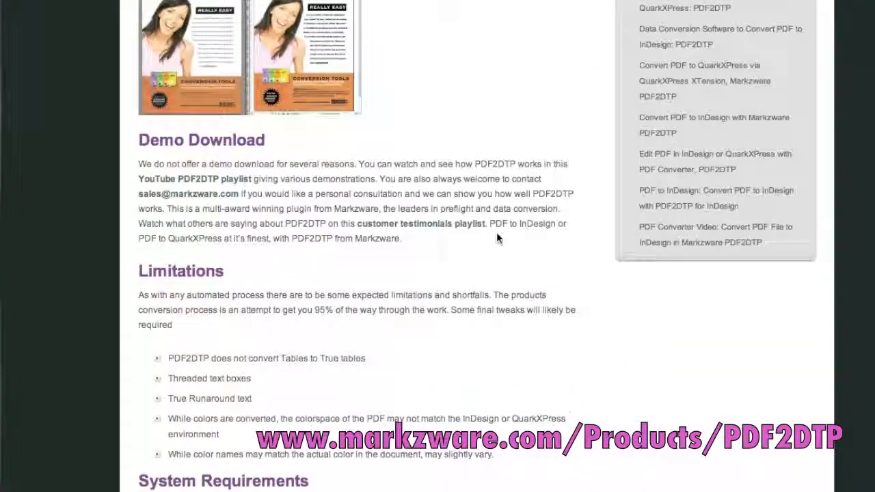
pyautogui.scroll(-3)
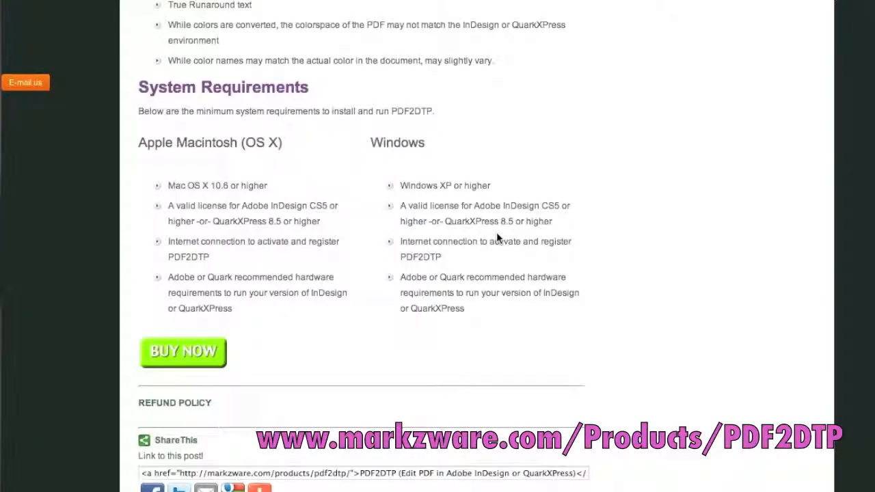
pyautogui.scroll(3)
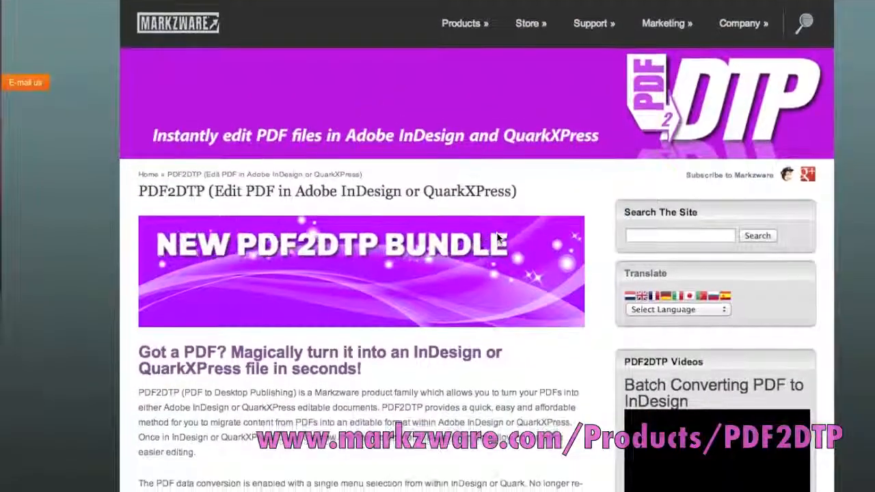